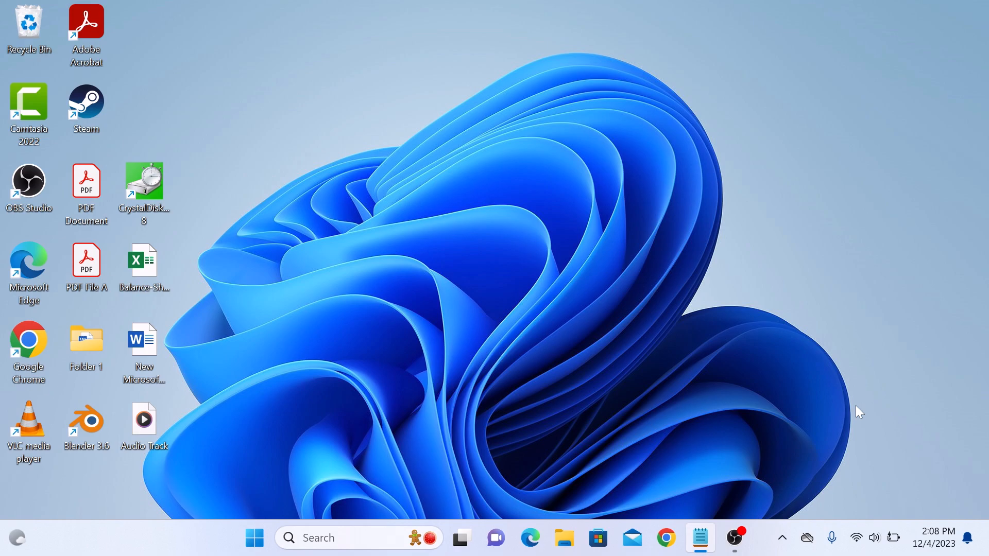
mouse_move(761, 355)
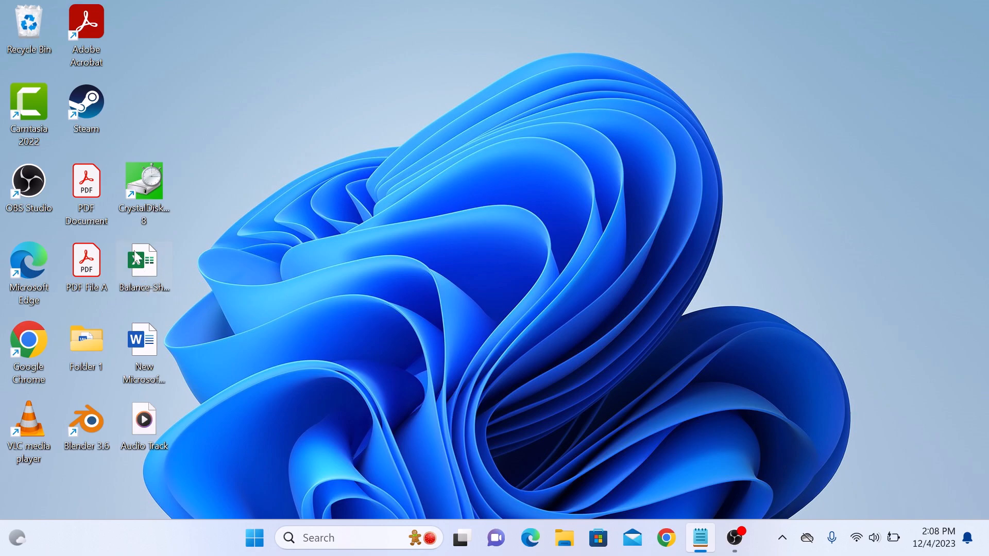
Step: Open the Balance-Sheet workbook in Excel and bring up iLovePDF's Excel to PDF page
double_click(143, 261)
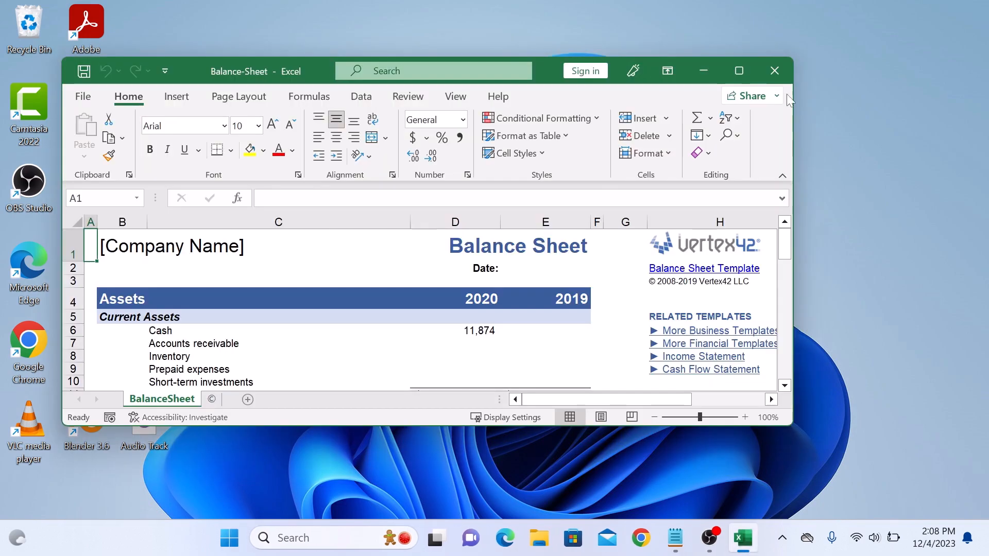
left_click(738, 70)
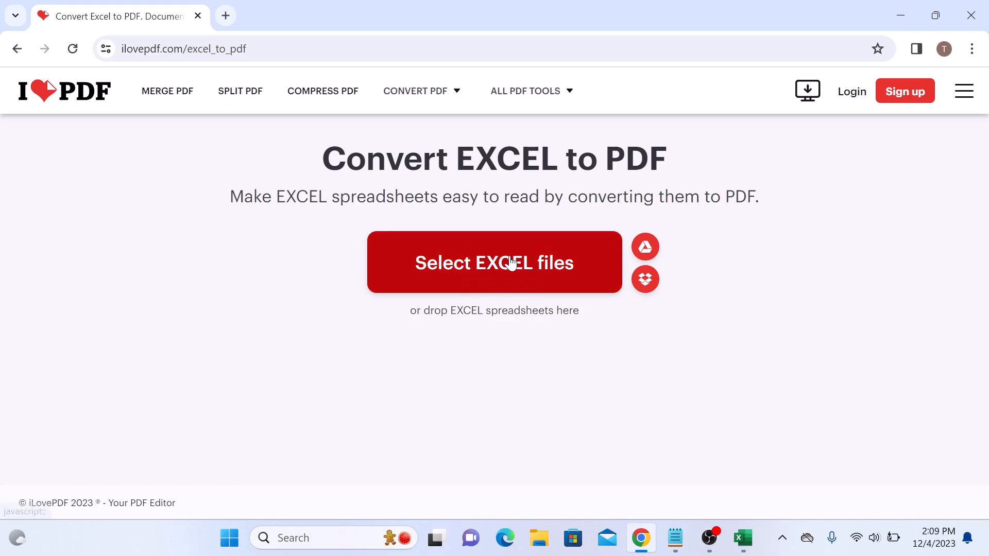
Step: Upload Balance-Sheet.xlsx from the Desktop to iLovePDF's Excel to PDF tool
left_click(494, 264)
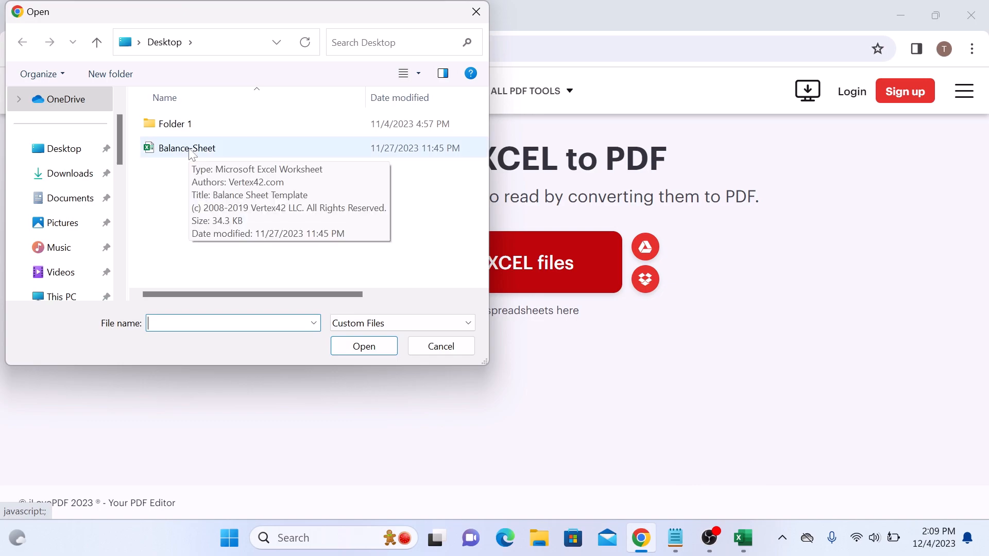
left_click(187, 148)
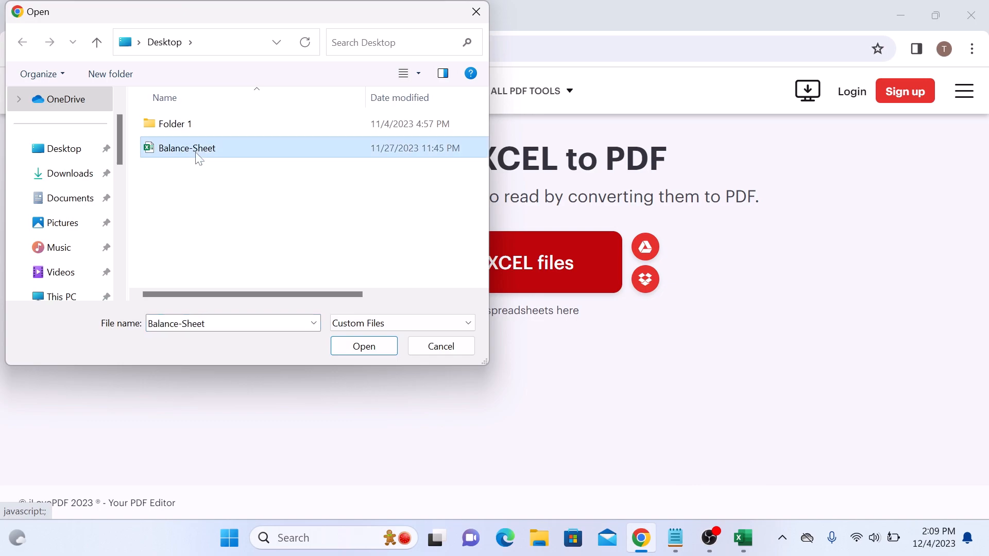
left_click(363, 346)
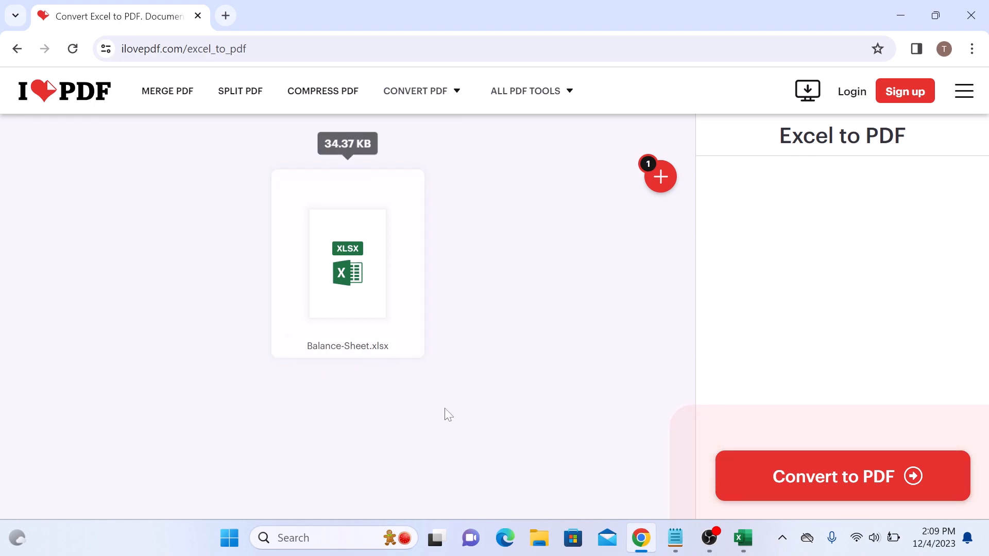
mouse_move(859, 483)
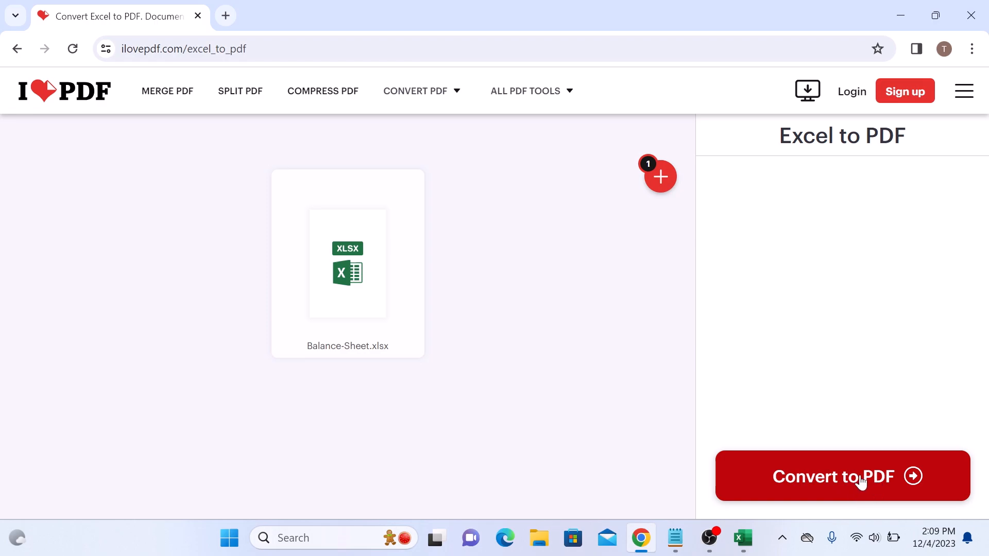
Step: Convert to PDF, download Balance-Sheet.pdf, and open it in Chrome's viewer
left_click(841, 476)
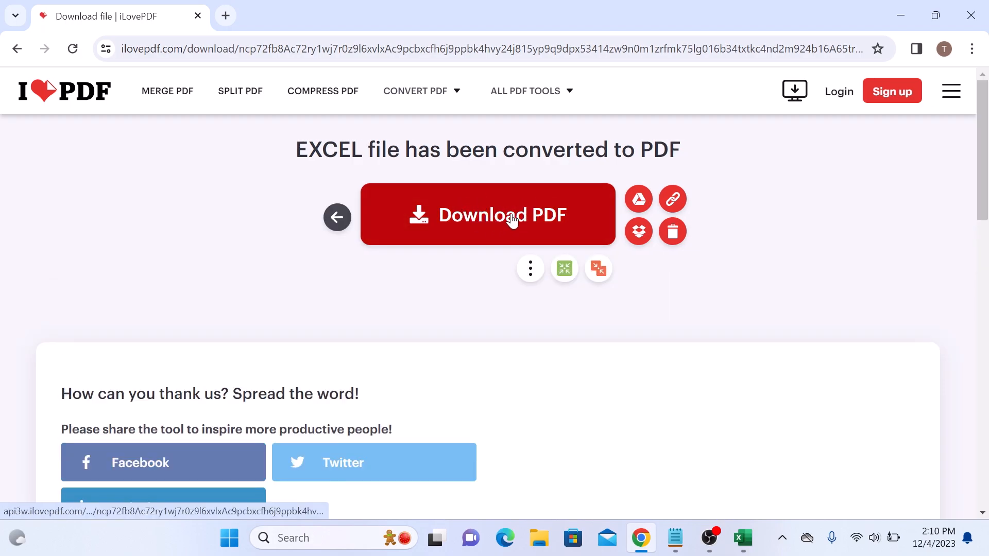
left_click(486, 214)
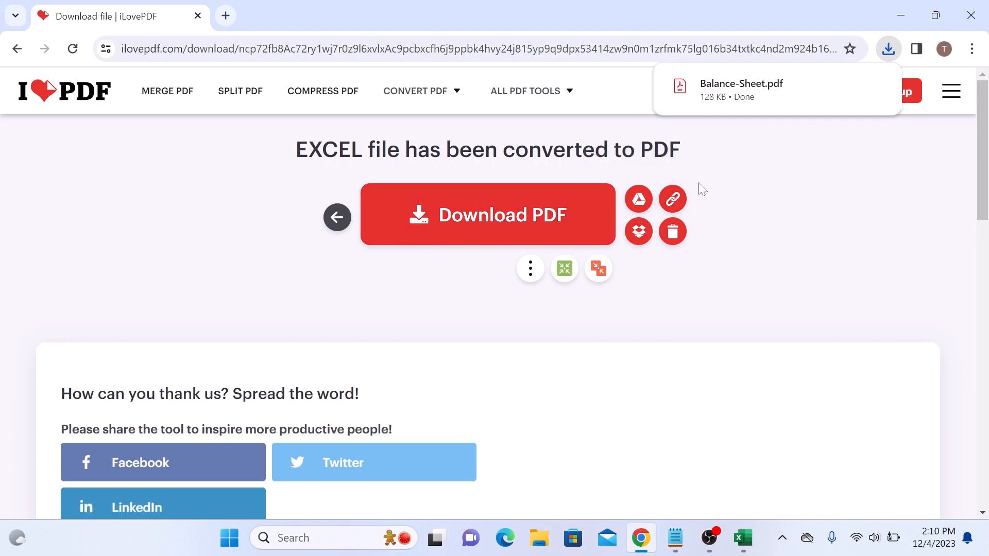
left_click(741, 83)
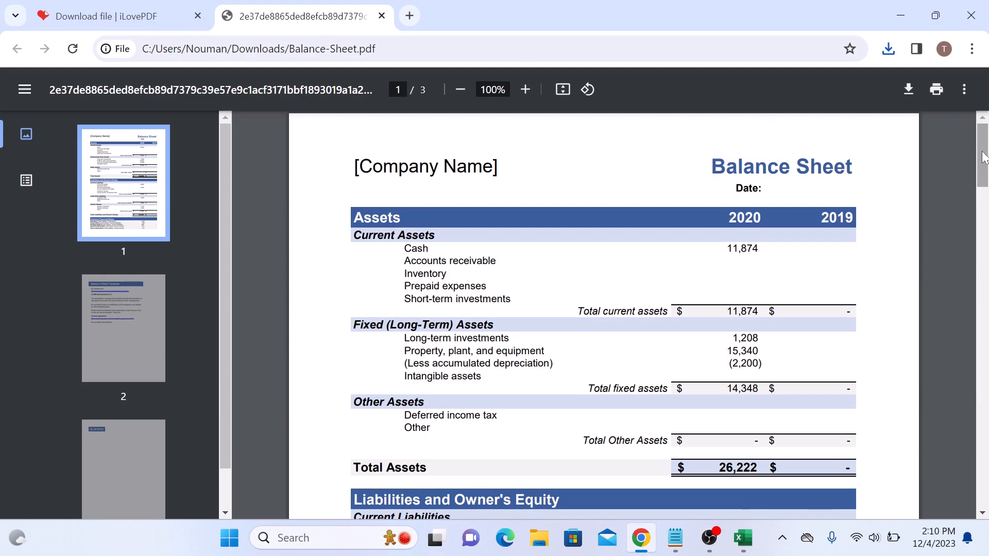